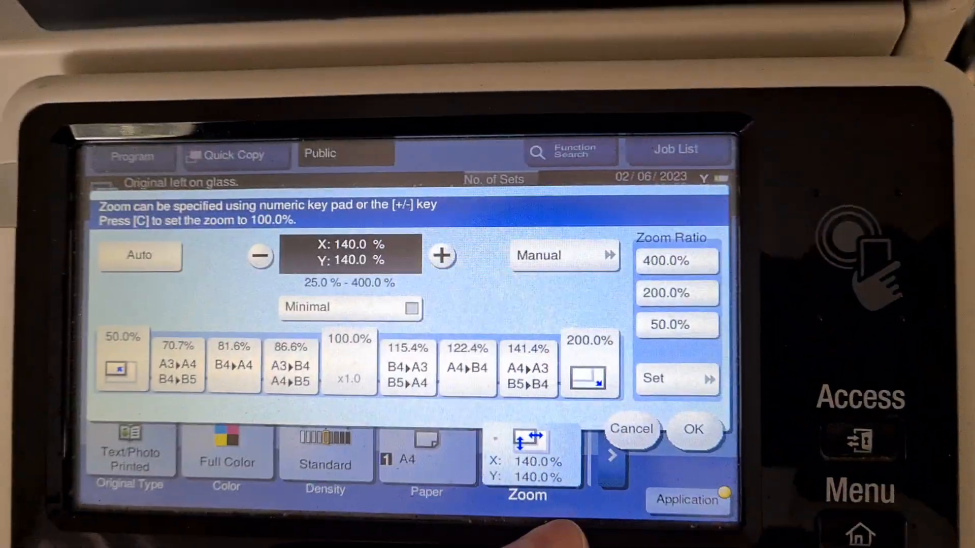
# - Set a custom manual zoom ratio of 110% in place of 140% and confirm it
pyautogui.click(565, 255)
pyautogui.write('110')
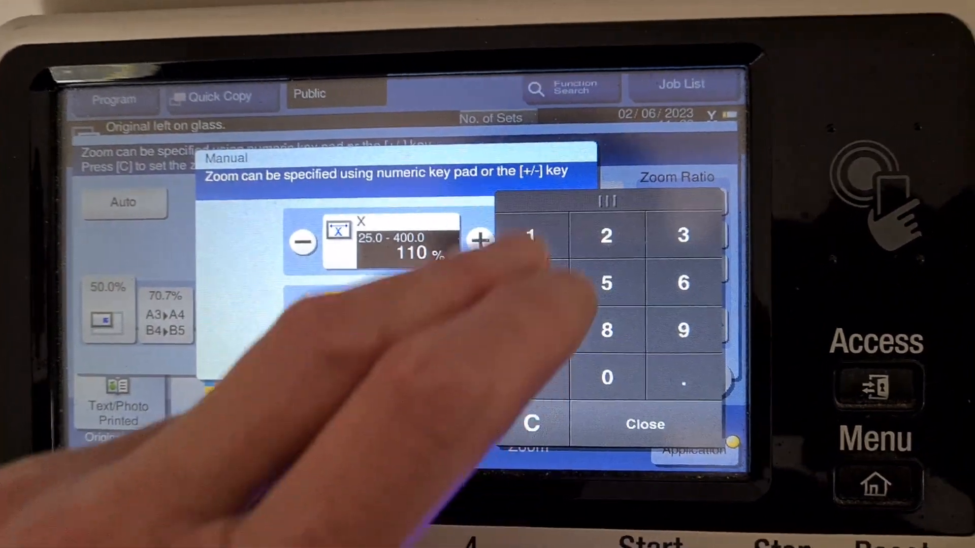
pyautogui.click(644, 424)
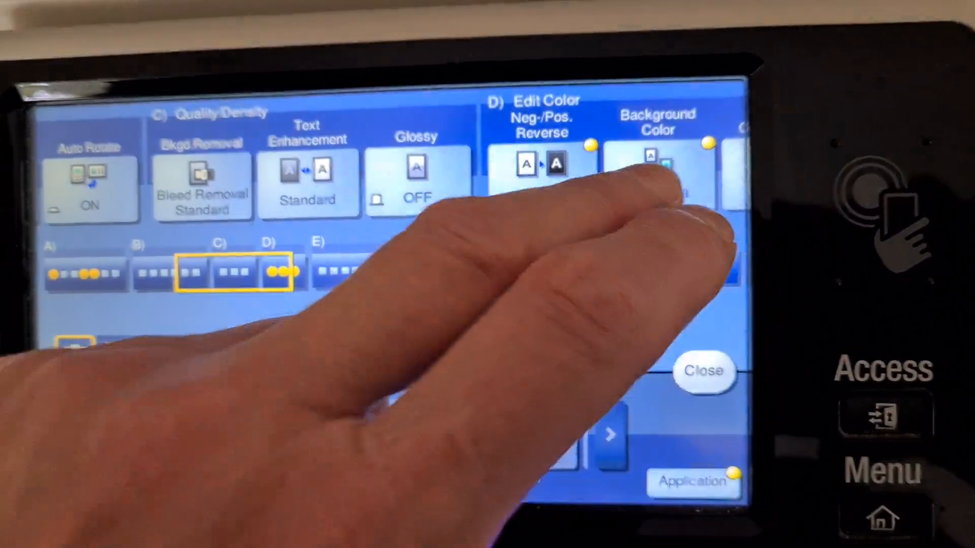
# - Bring up the Background Color choices under Edit Color to pick Magenta
pyautogui.click(656, 174)
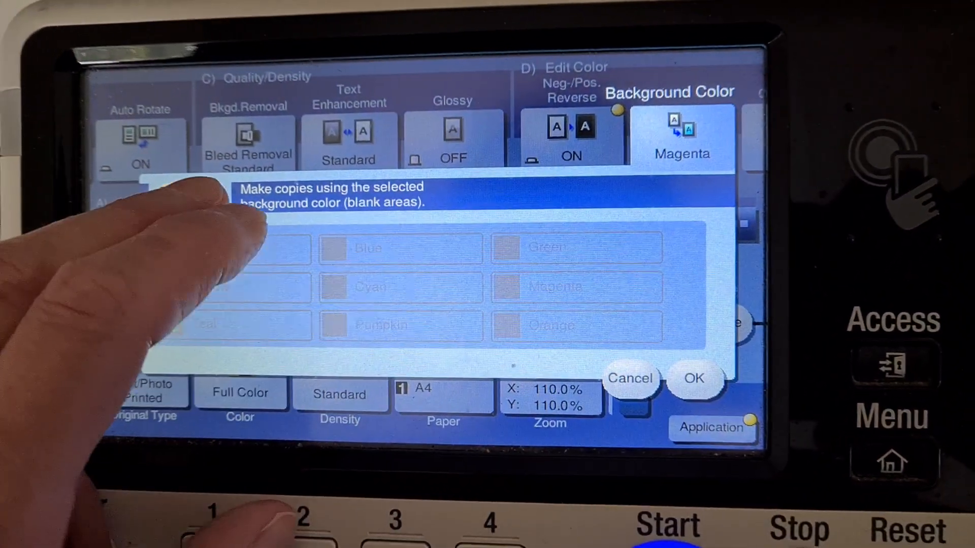